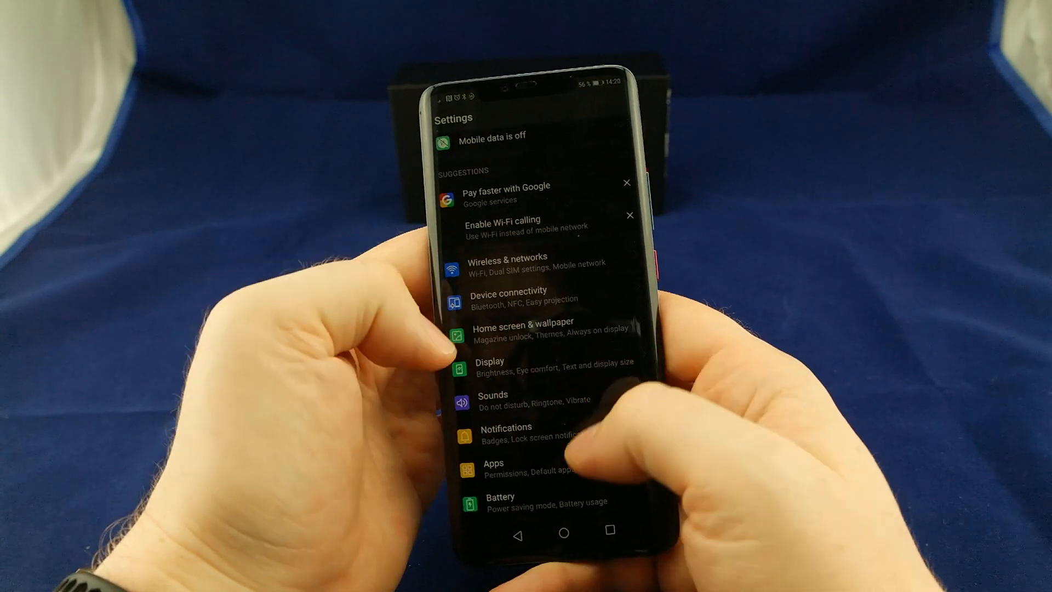
Step: Review the Do not disturb scheduled time and priority interruptions under Sounds, then go Home
click(493, 394)
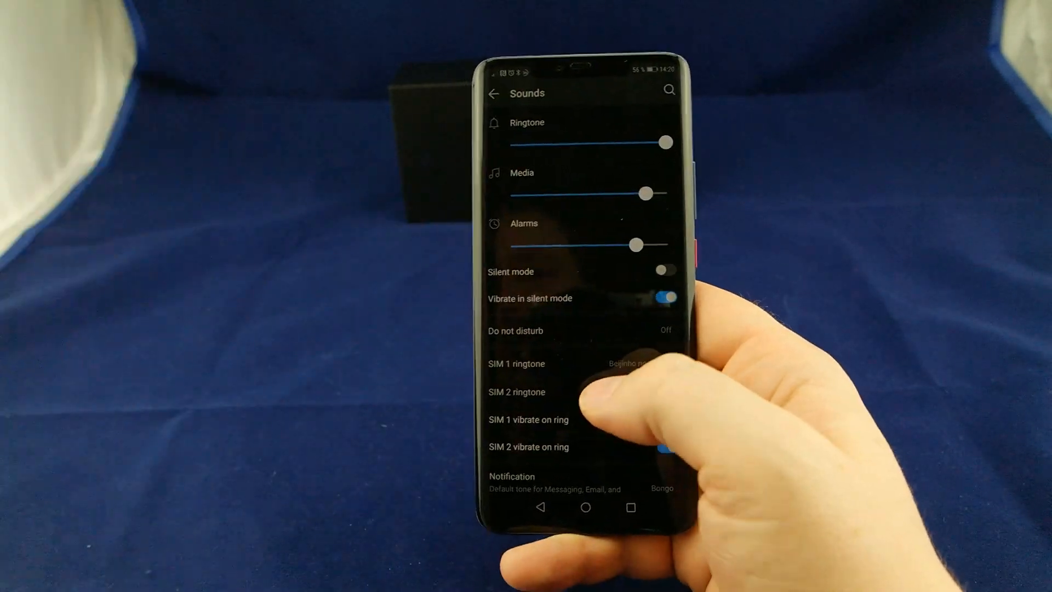
click(515, 330)
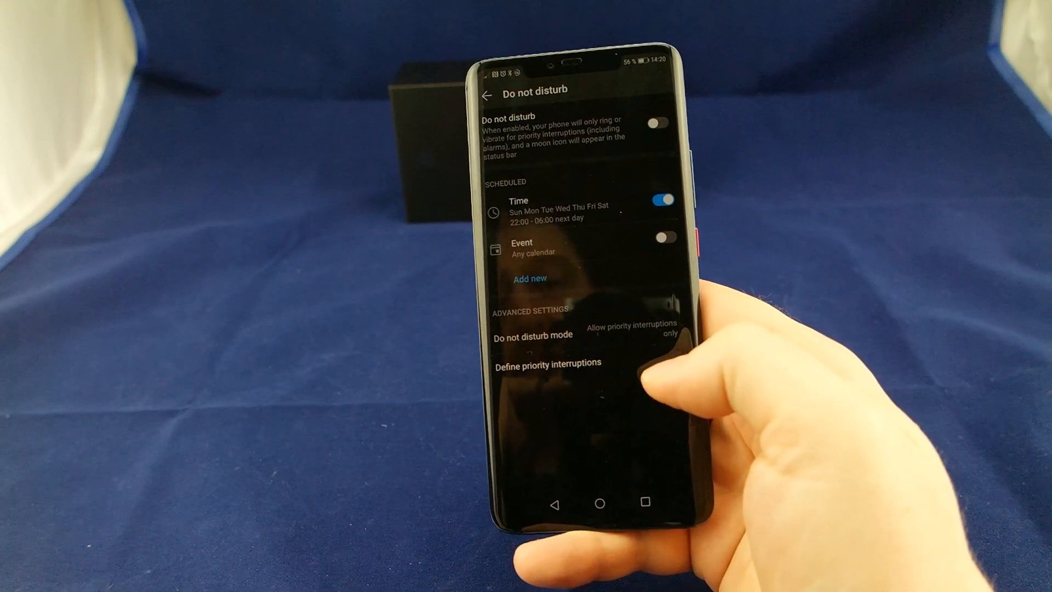
click(546, 363)
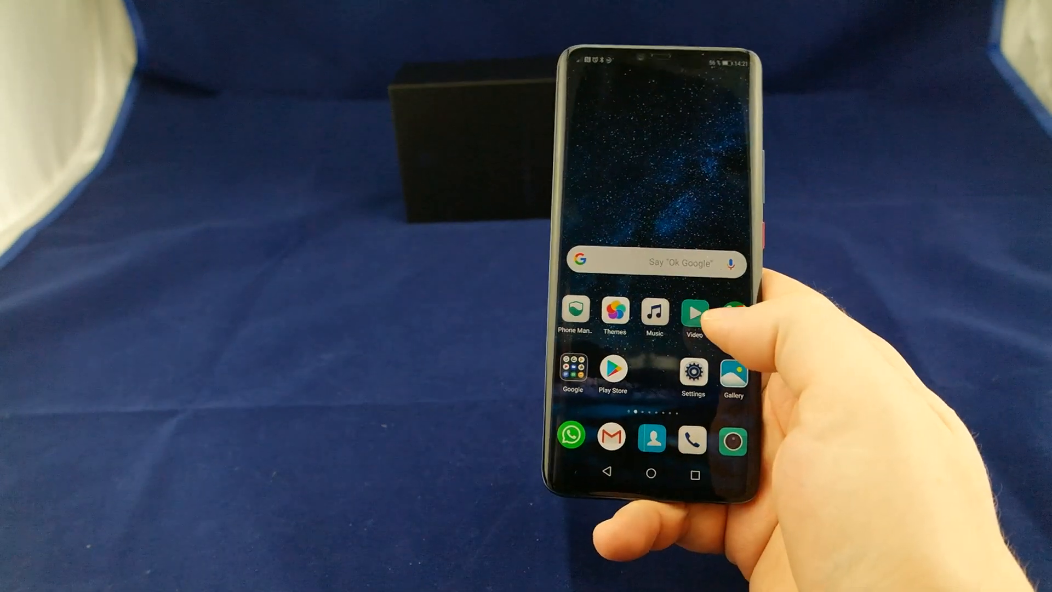
Step: Under Battery > App launch, confirm the Manage manually options and scroll the per-app list
click(693, 374)
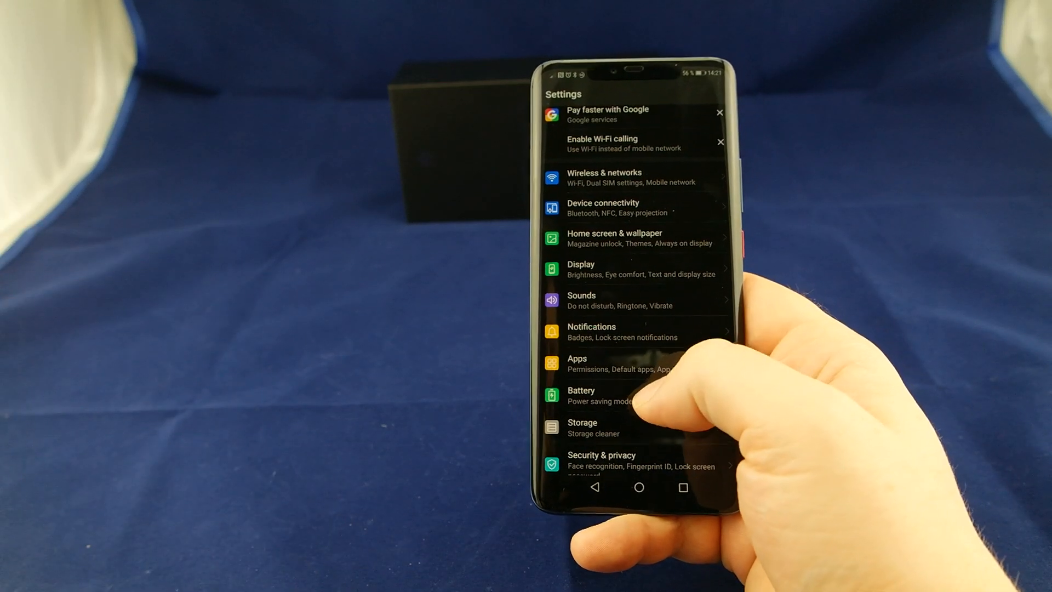
click(581, 395)
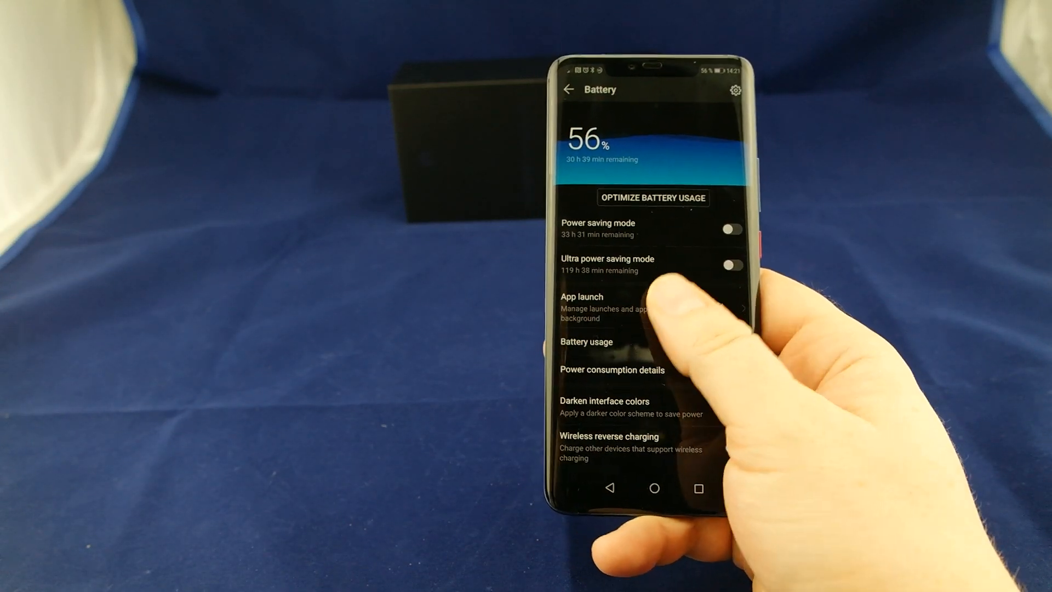
click(581, 296)
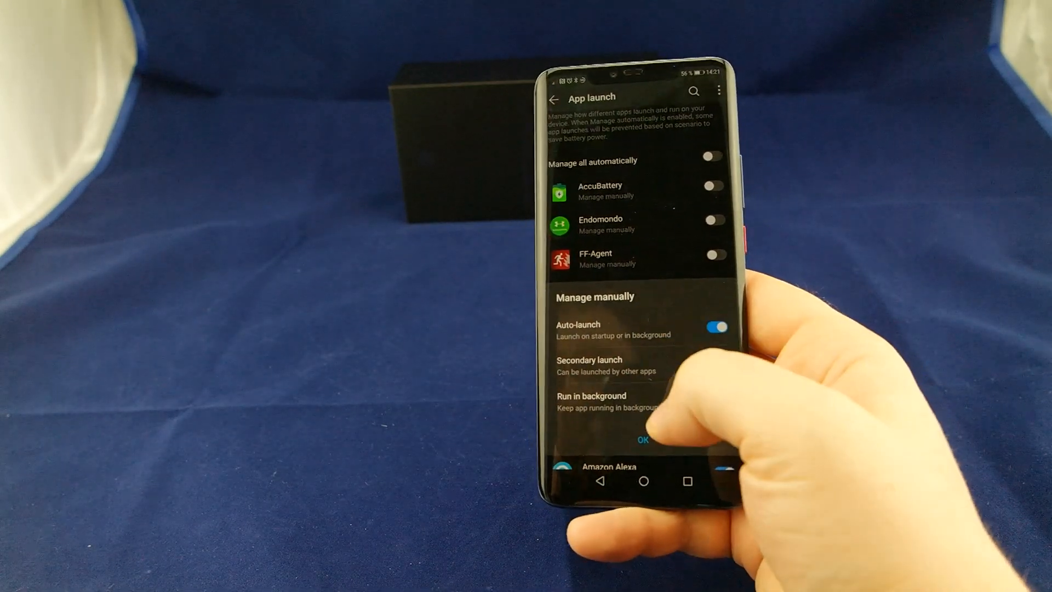
click(641, 440)
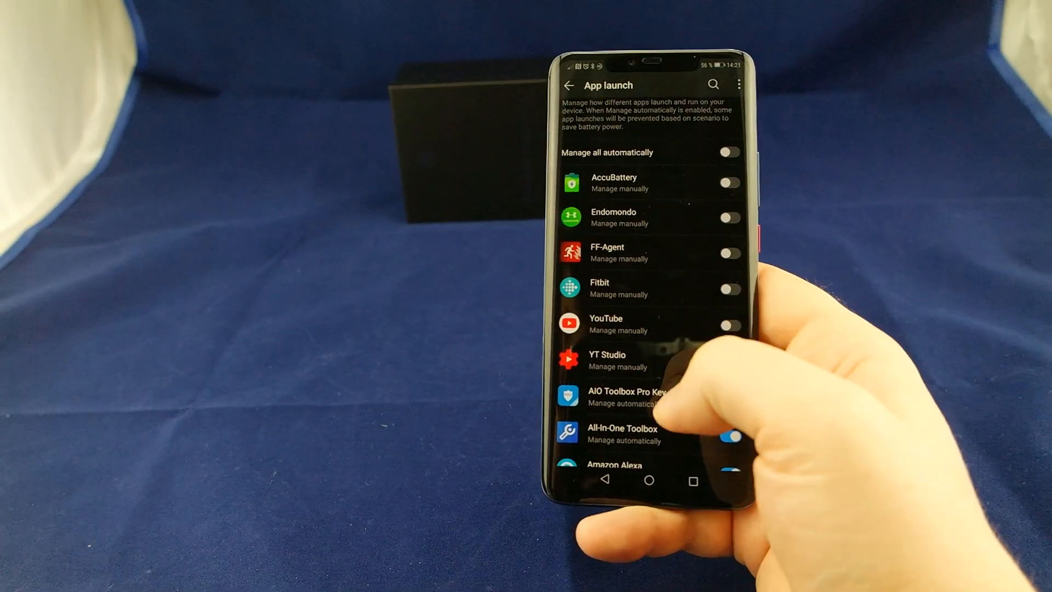
scroll(down, 3)
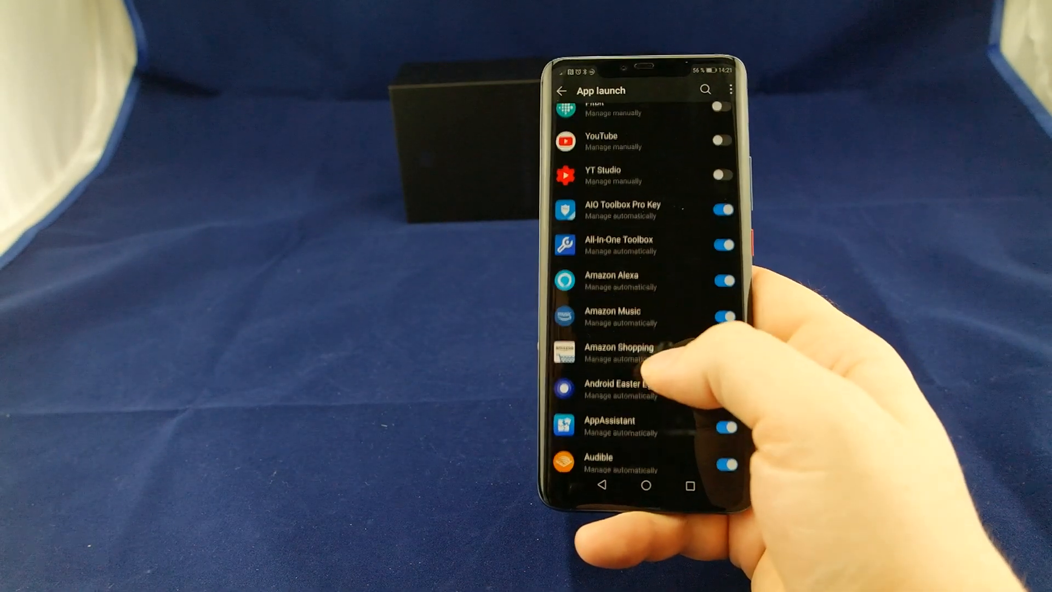
scroll(down, 3)
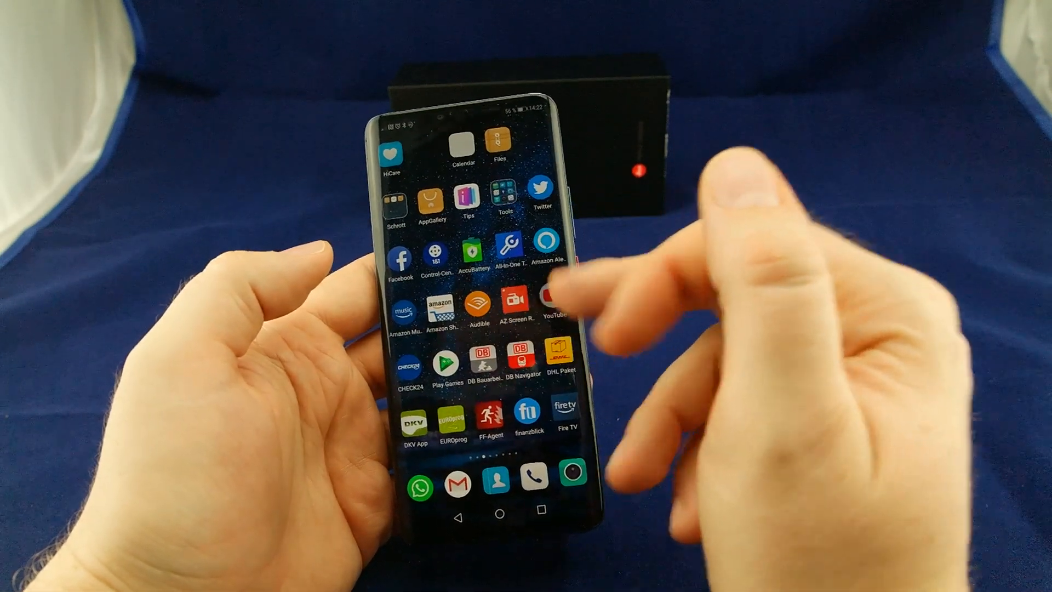
Step: Launch the Camera app in super slow-motion mode at 960 fps
click(549, 306)
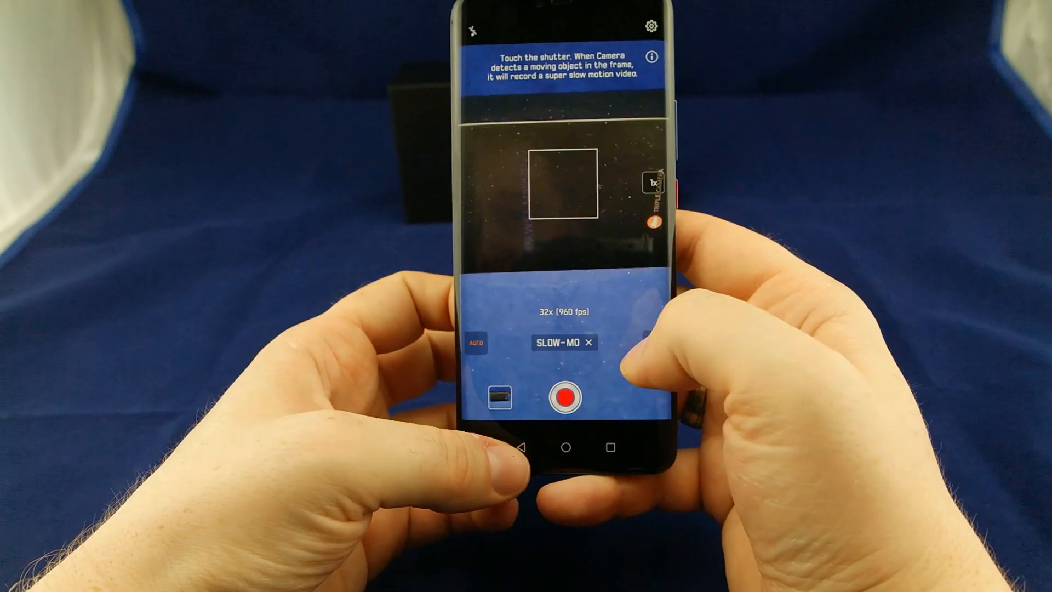
Step: Leave slow motion and choose the AR Lens mode with the panda face
click(593, 342)
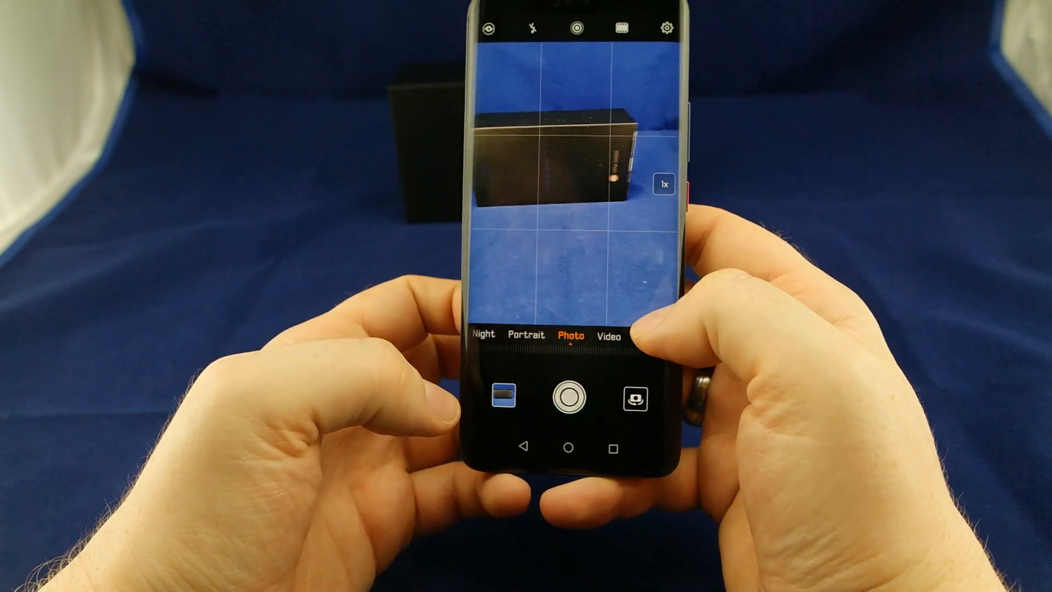
click(607, 335)
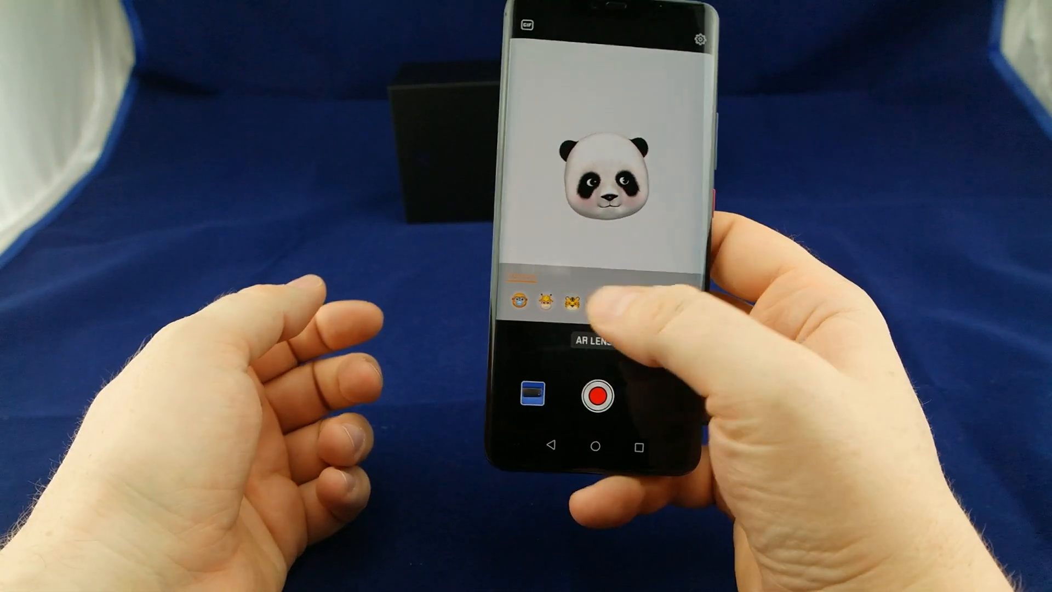
Step: Try the tiger, husky, panda and giraffe AR faces, exit AR Lens and close the camera
click(582, 302)
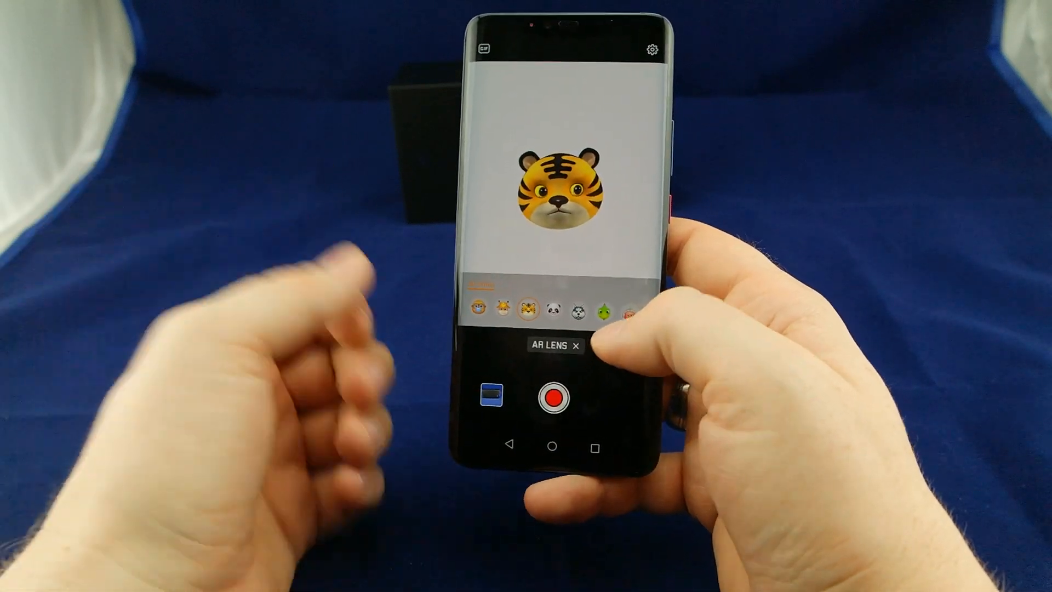
click(600, 309)
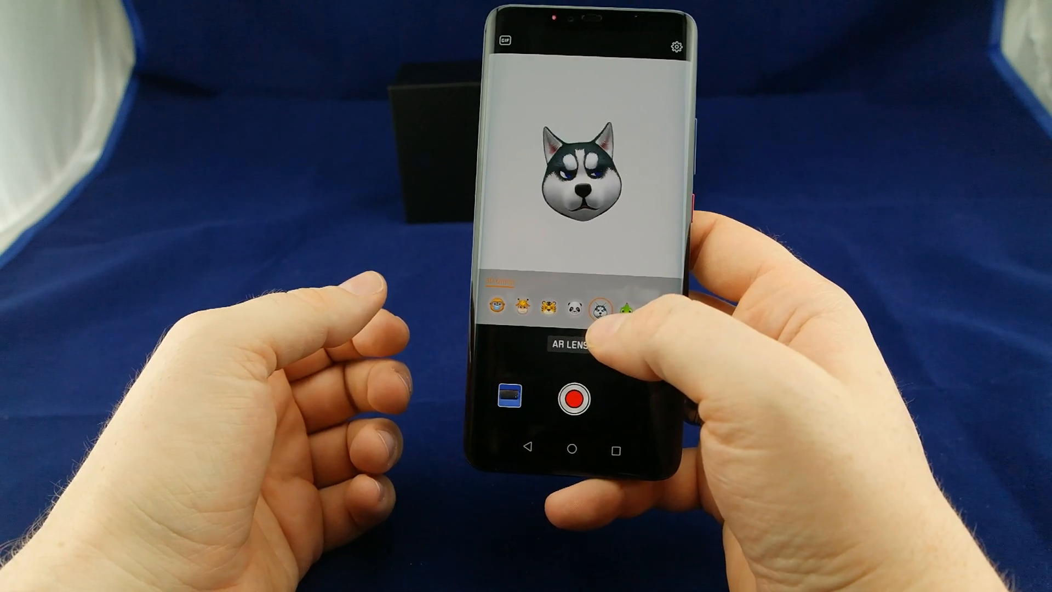
click(596, 308)
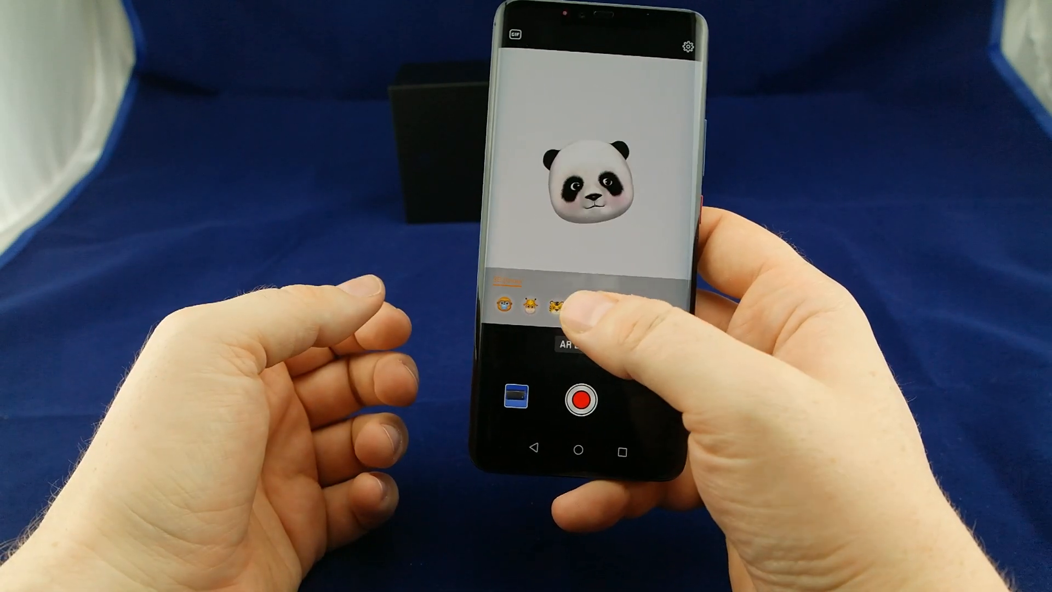
click(562, 307)
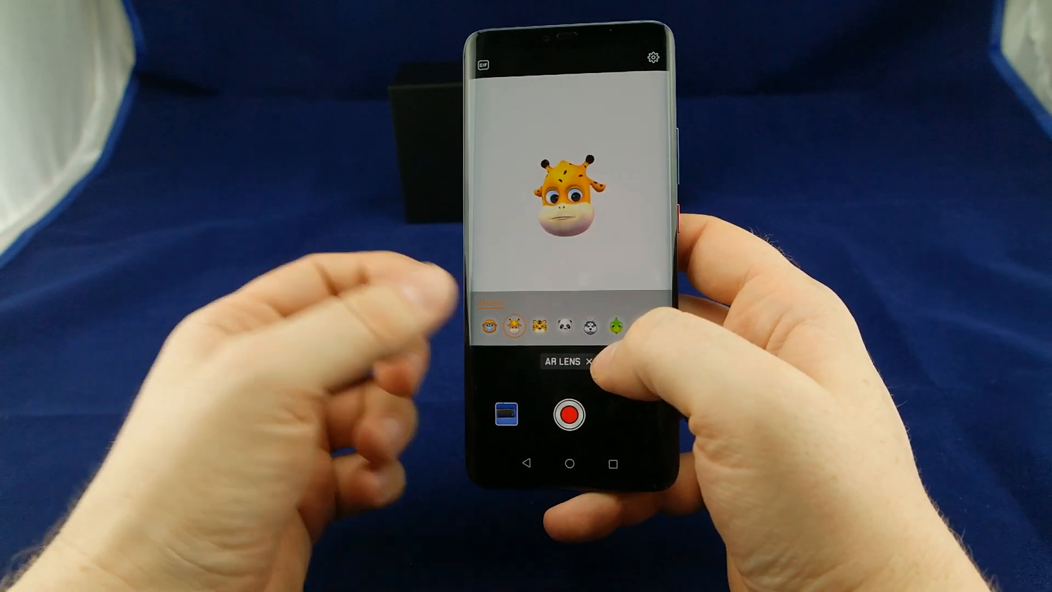
click(596, 362)
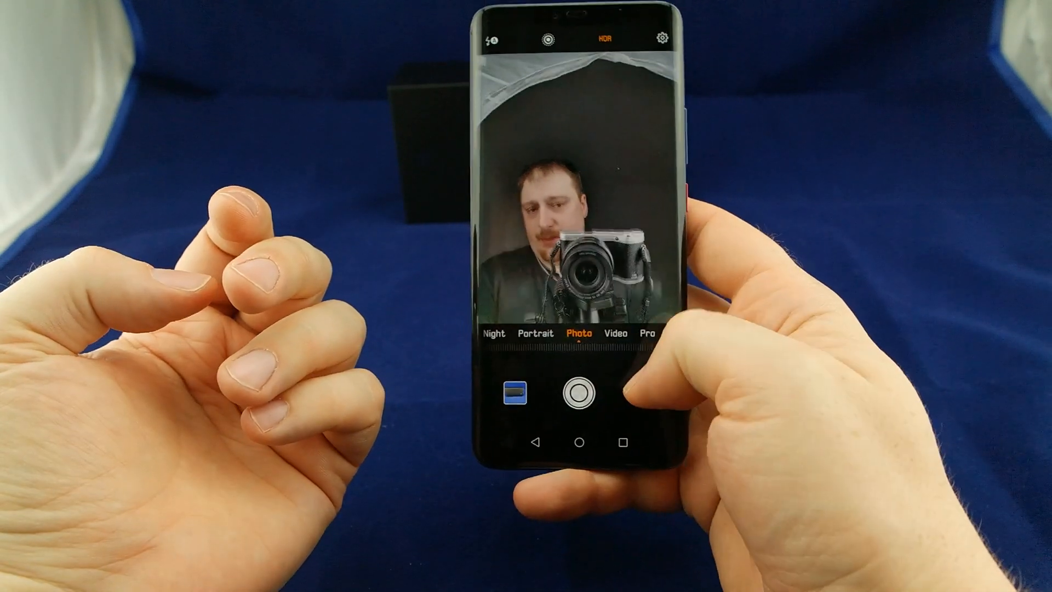
click(579, 441)
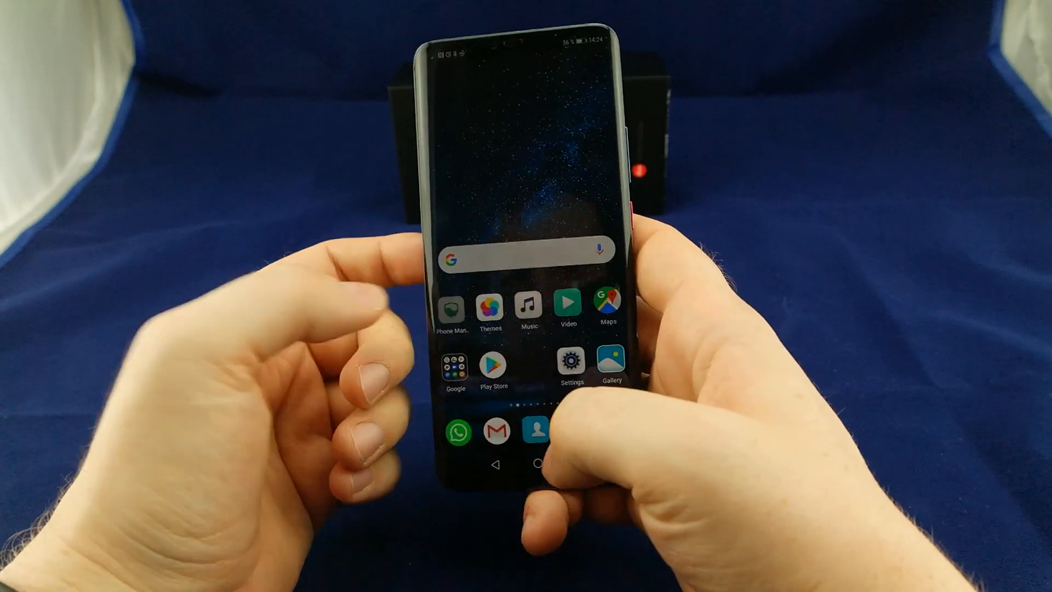
Step: View the data usage reminders with the 80% monthly and 10% daily alerts, then leave them
click(453, 304)
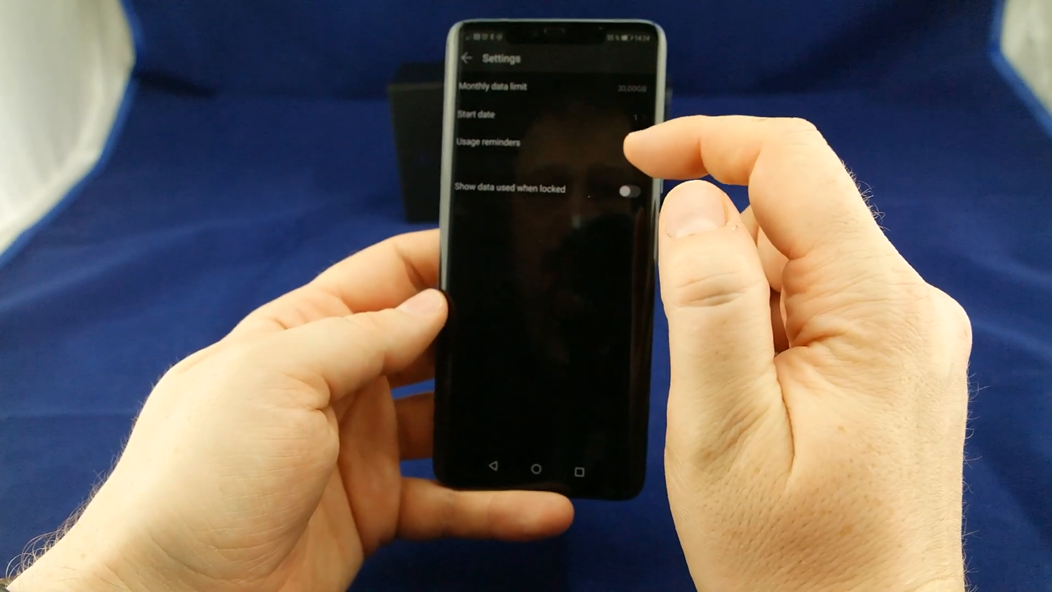
click(488, 142)
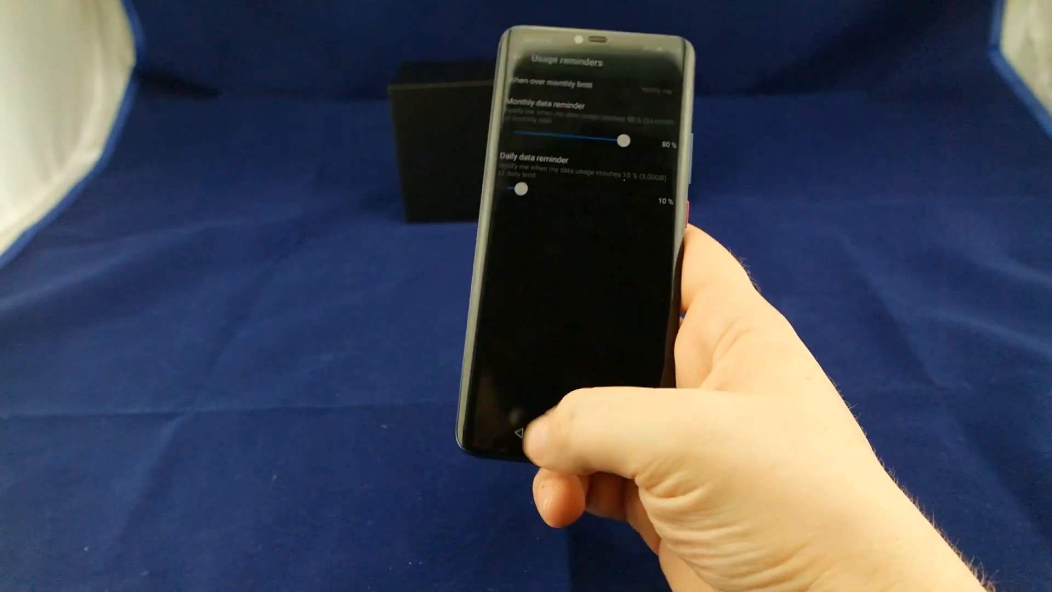
click(513, 436)
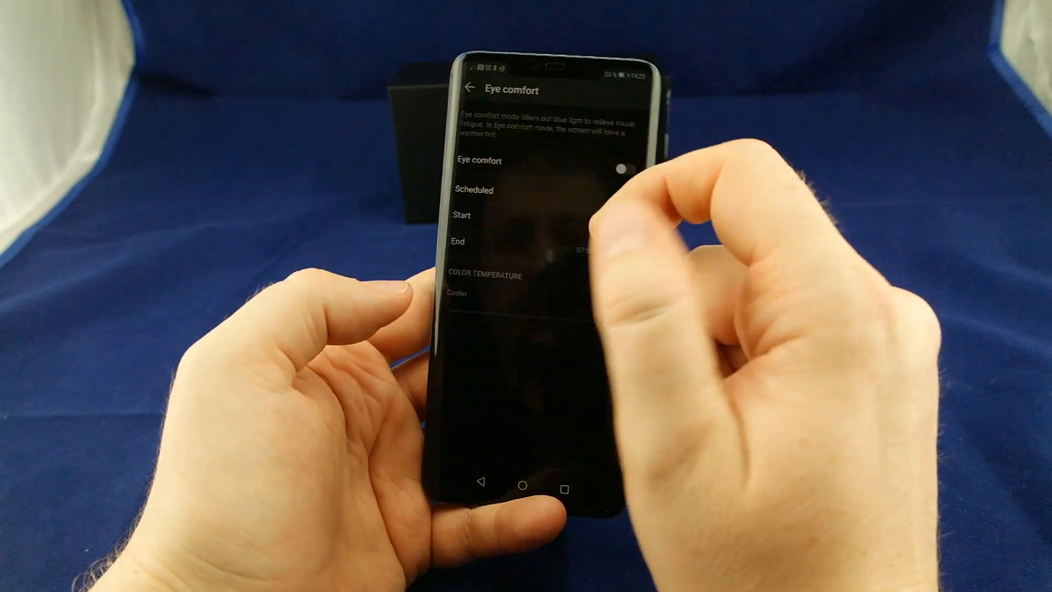
Step: Turn on the Scheduled eye comfort toggle for 20:00 to 07:00 the next day
click(596, 185)
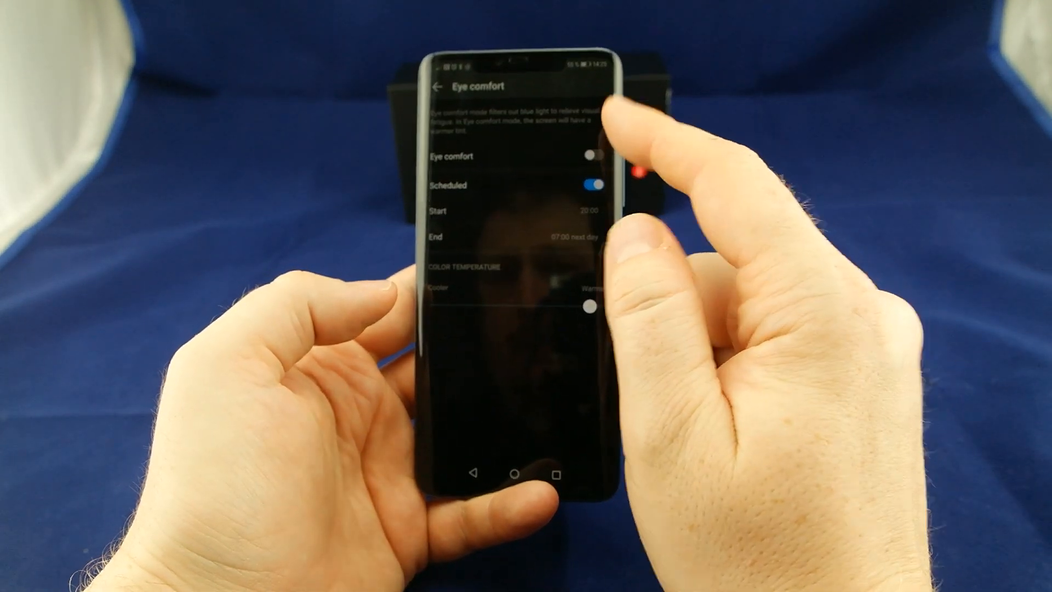